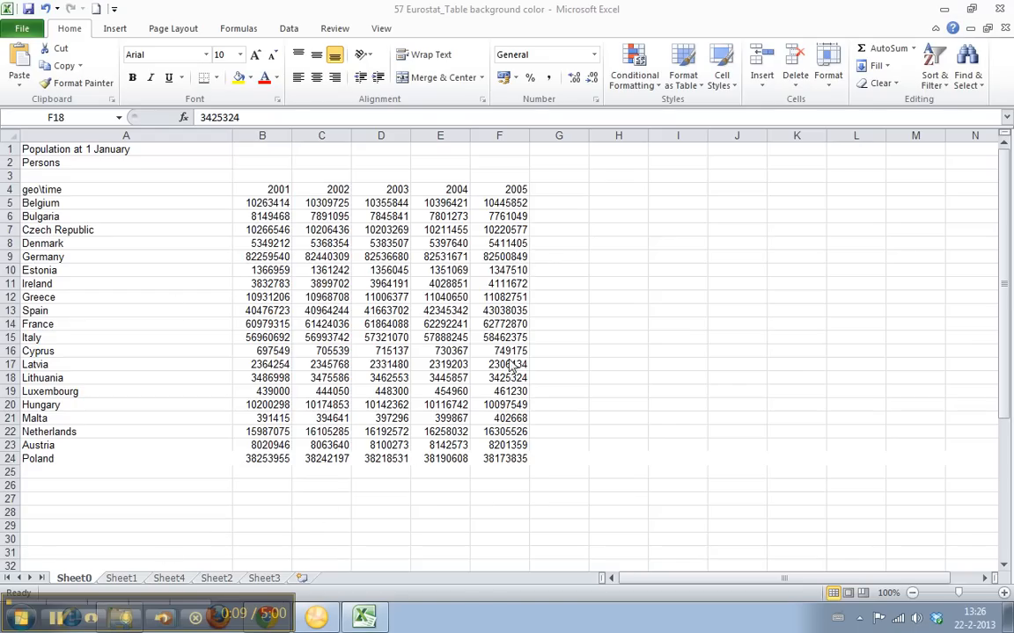
pyautogui.moveTo(385, 335)
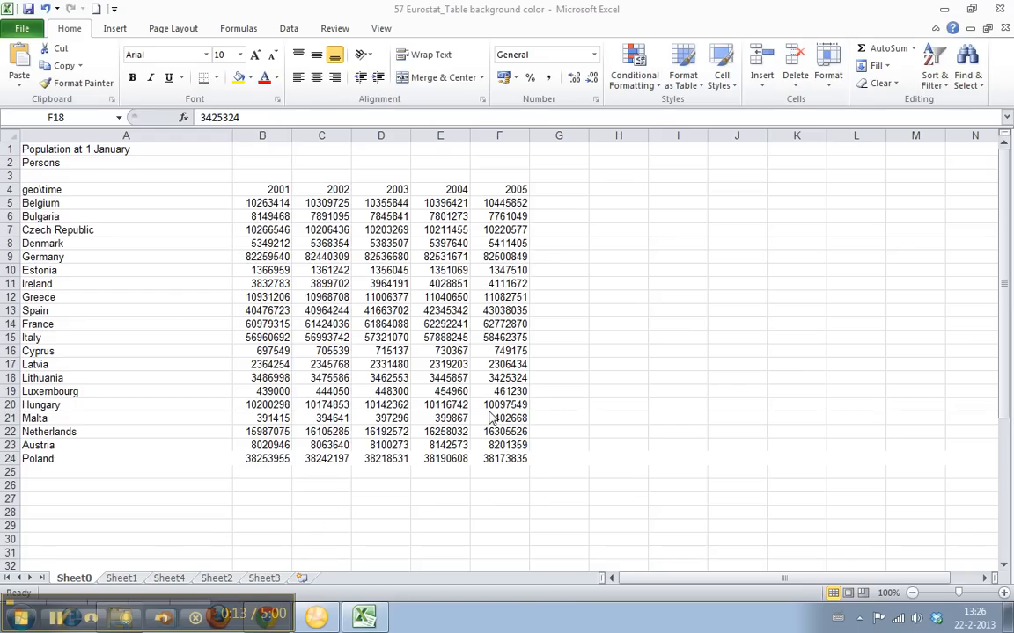
pyautogui.moveTo(211, 322)
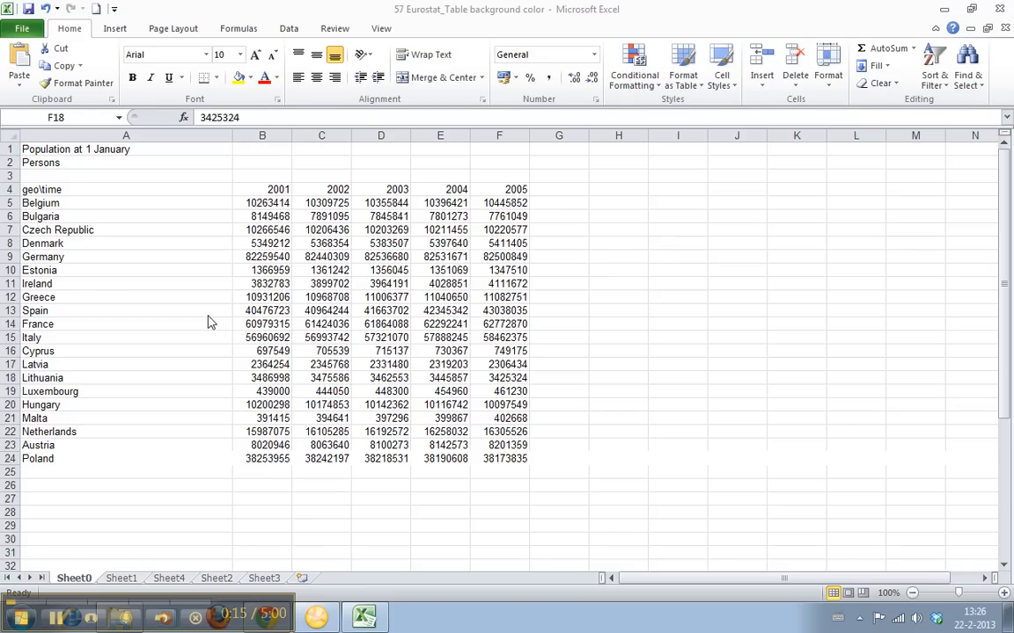
# Give Ireland's 2003 value in D11 a bright blue background via Format Cells
pyautogui.click(500, 443)
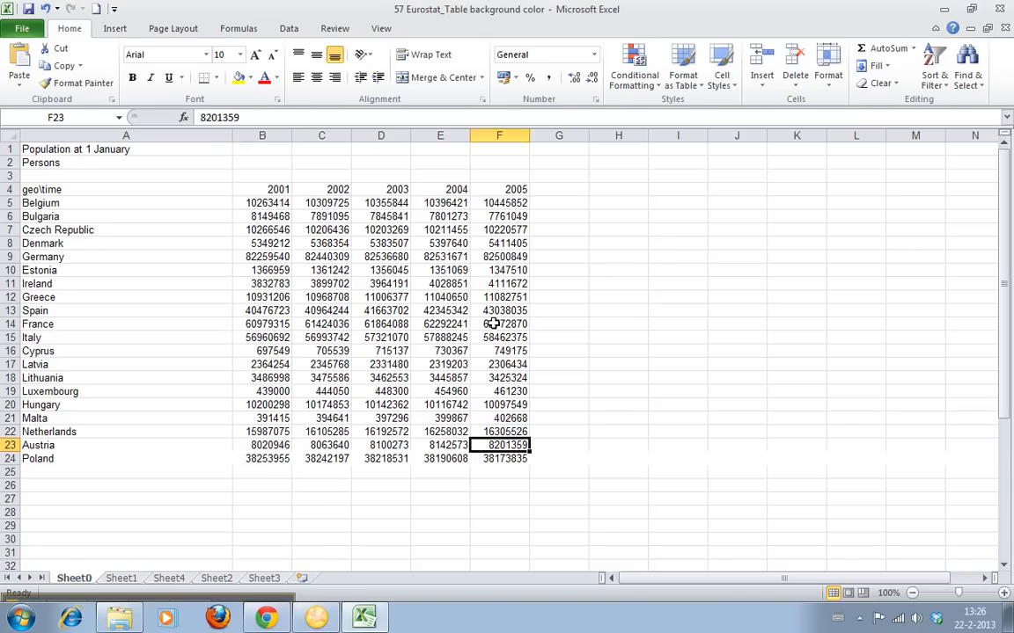
pyautogui.moveTo(320, 338)
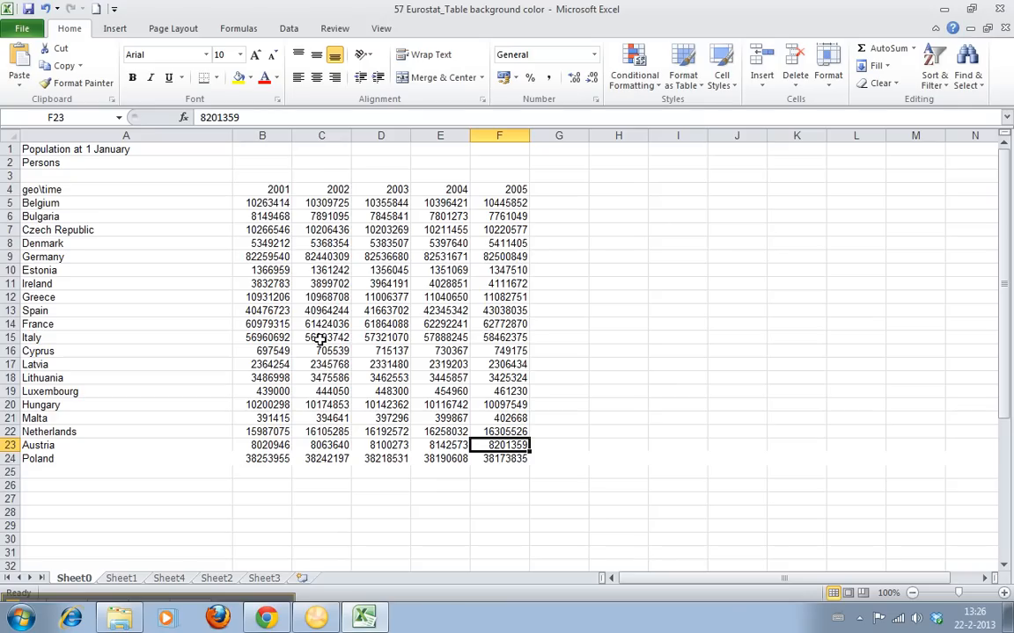
pyautogui.click(321, 338)
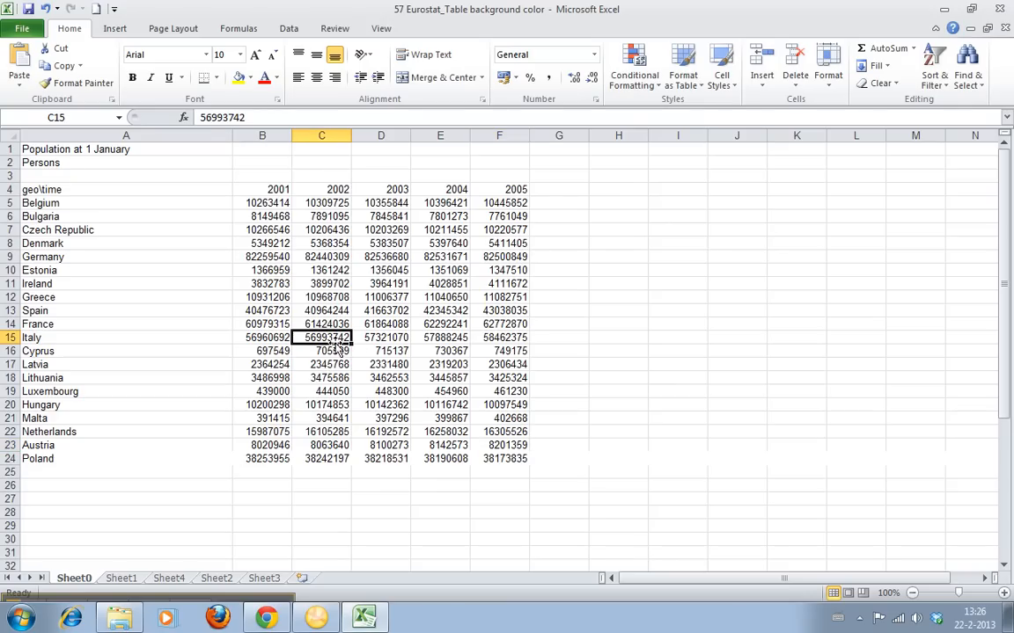
pyautogui.click(380, 283)
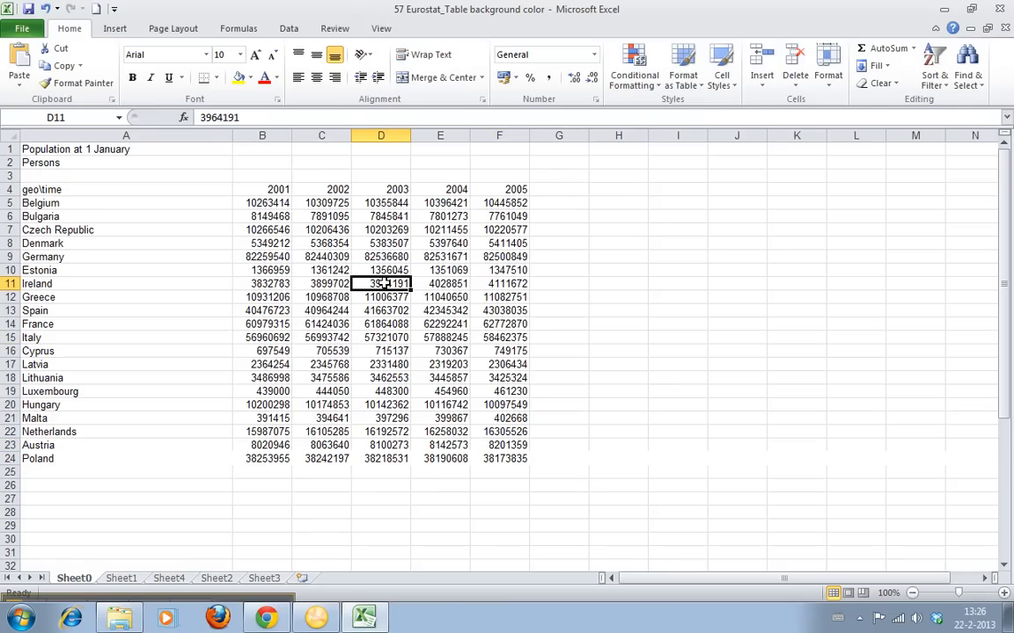
pyautogui.rightClick(380, 283)
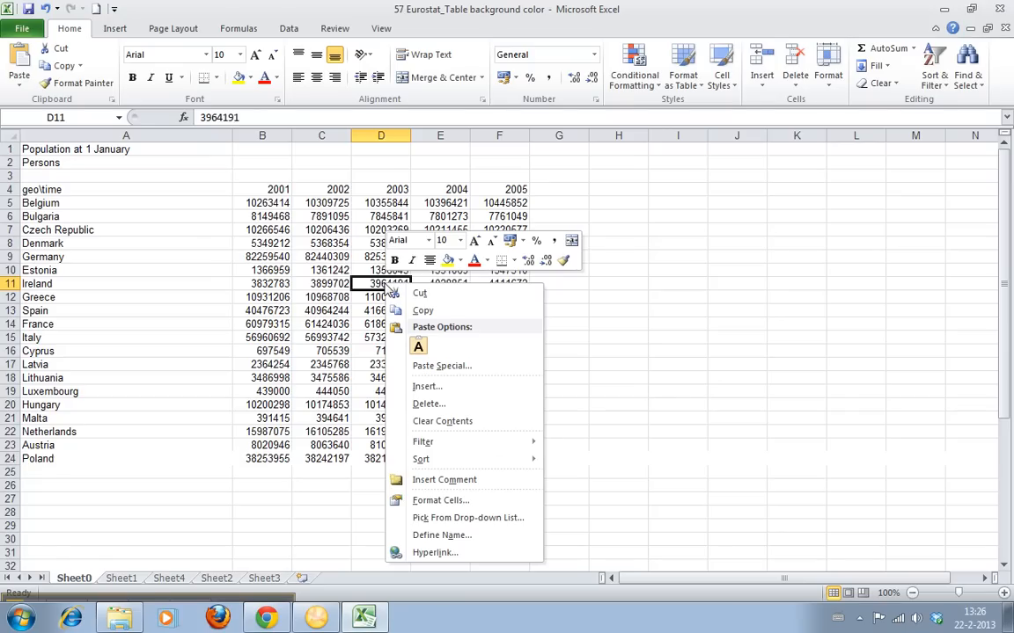
pyautogui.click(440, 500)
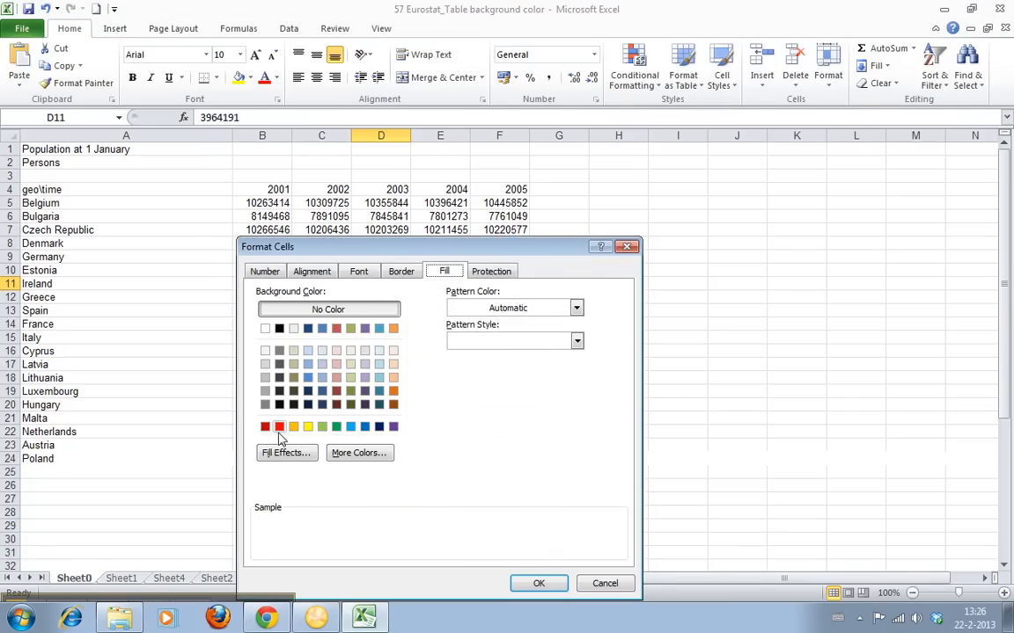
pyautogui.moveTo(450, 261)
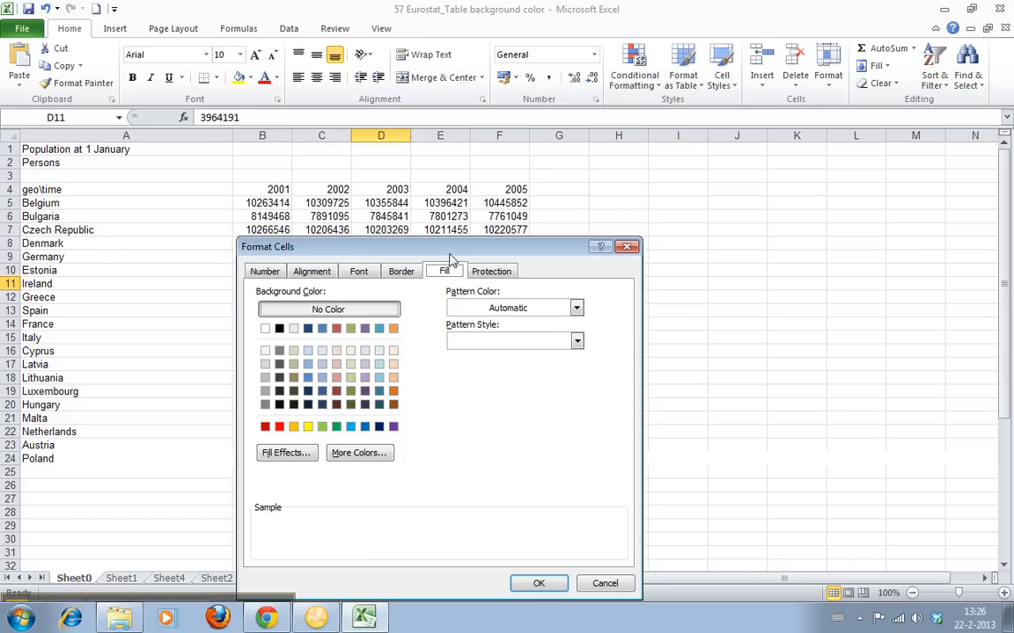
pyautogui.moveTo(327, 364)
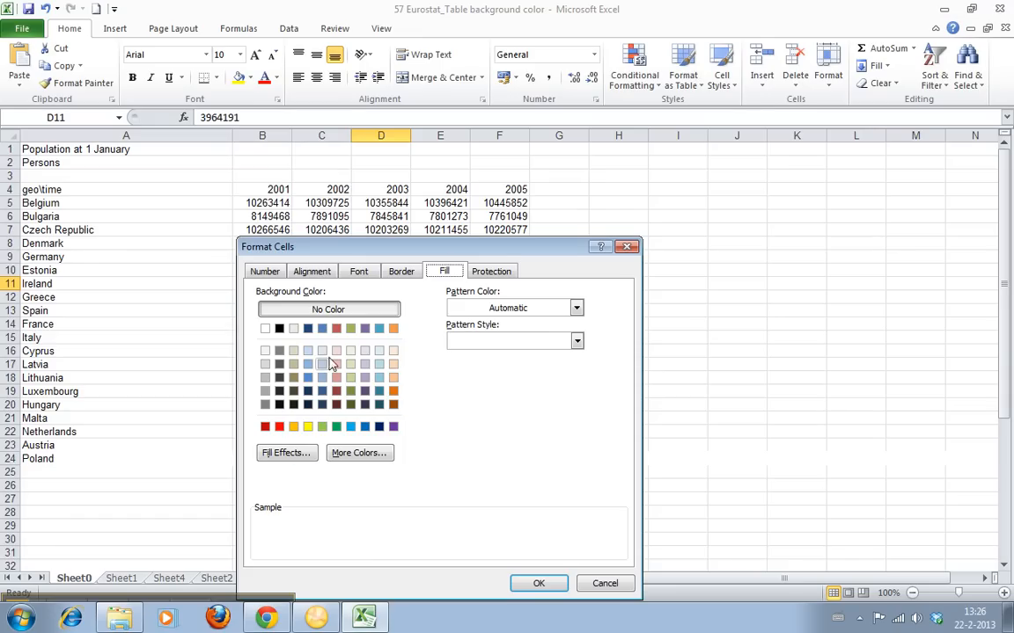
pyautogui.click(606, 585)
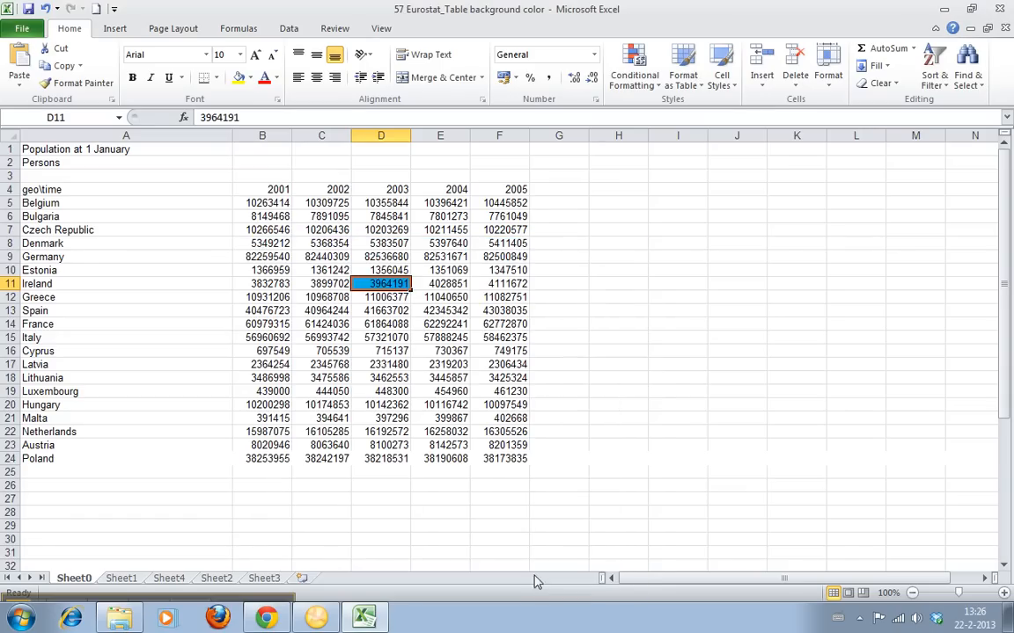
# Fill Latvia's 2003 value in D17 with a dark olive shade from the mini toolbar
pyautogui.rightClick(380, 365)
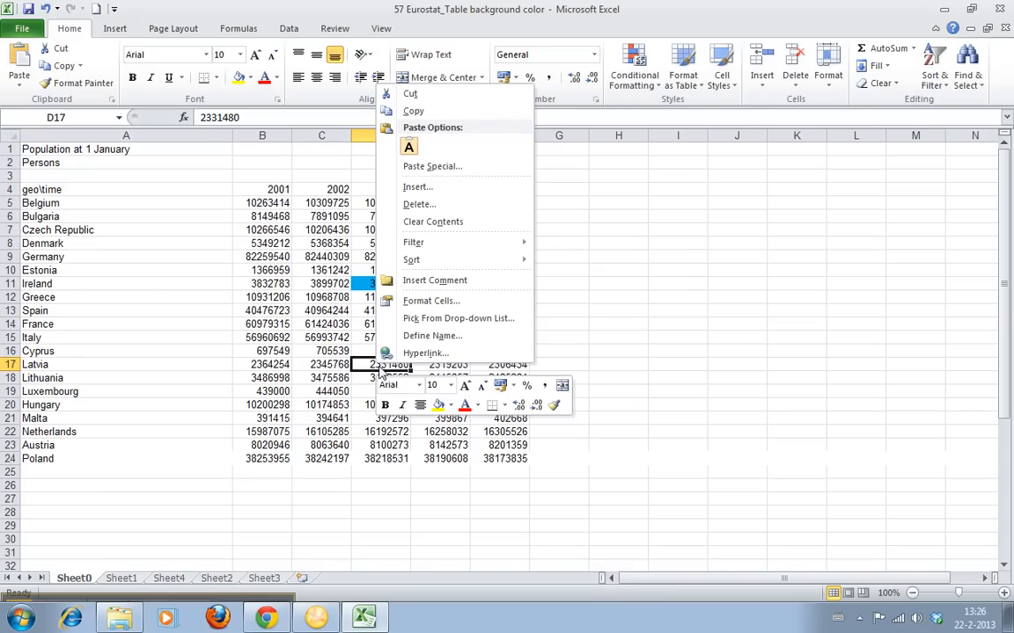
pyautogui.moveTo(426, 352)
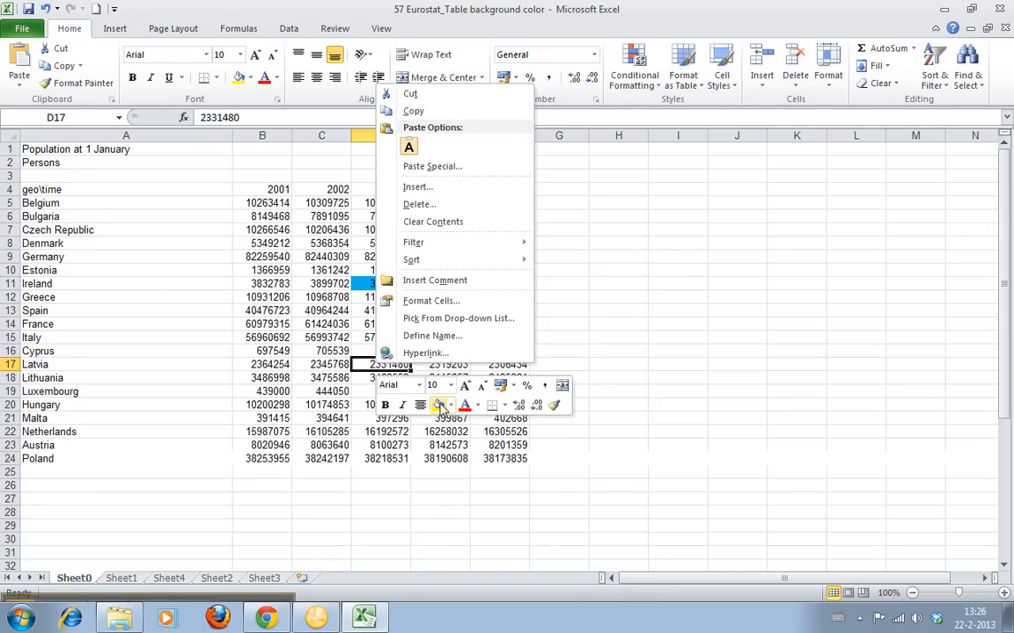
pyautogui.click(451, 405)
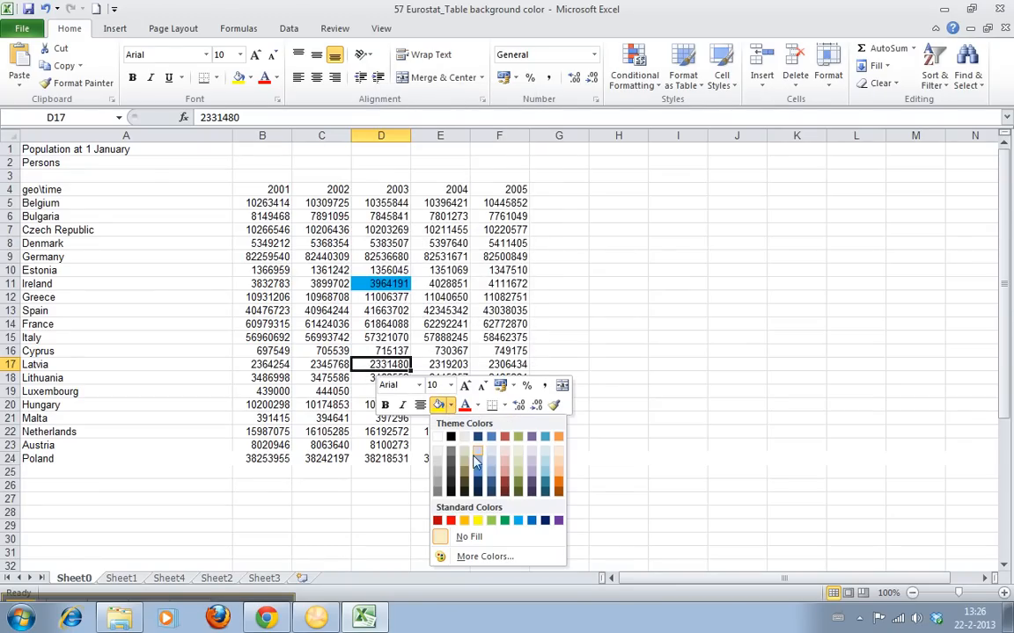
pyautogui.moveTo(479, 454)
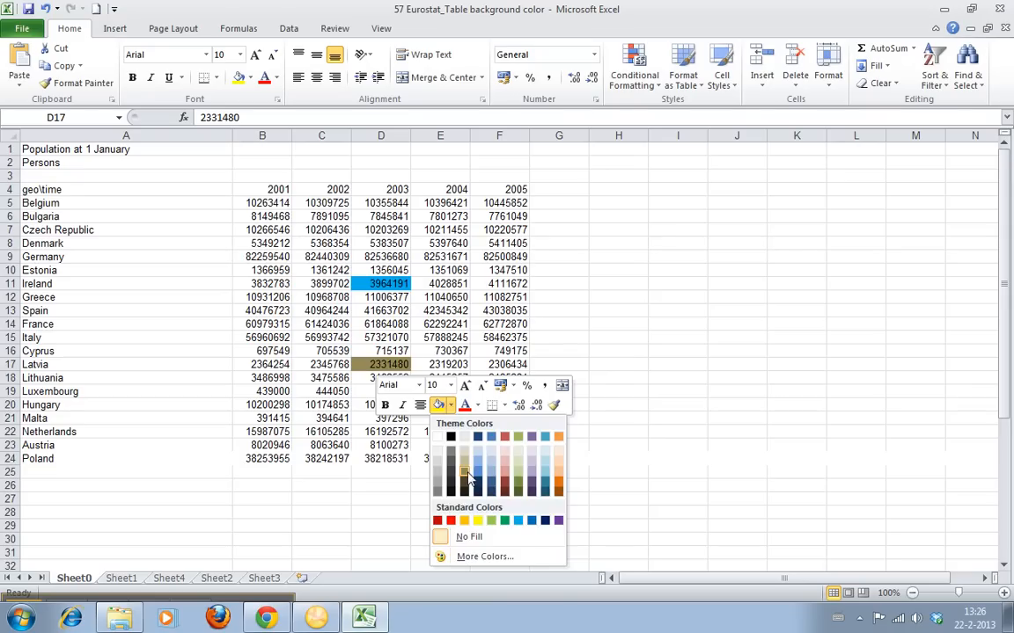
pyautogui.click(468, 537)
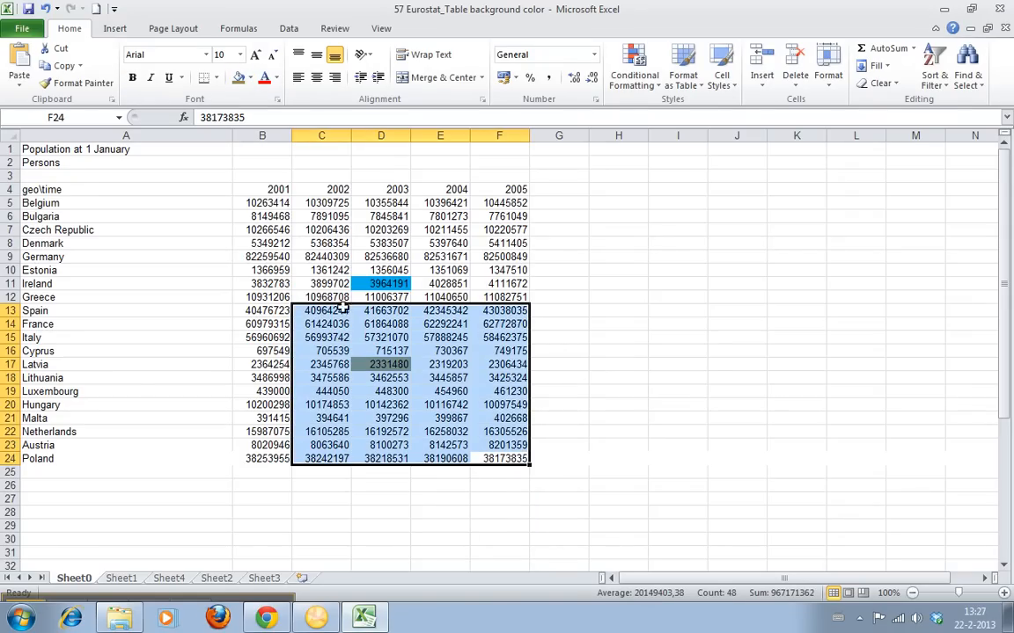
# Try dark olive on the lower block and purple on the 2002–2004 top-country values
pyautogui.click(255, 77)
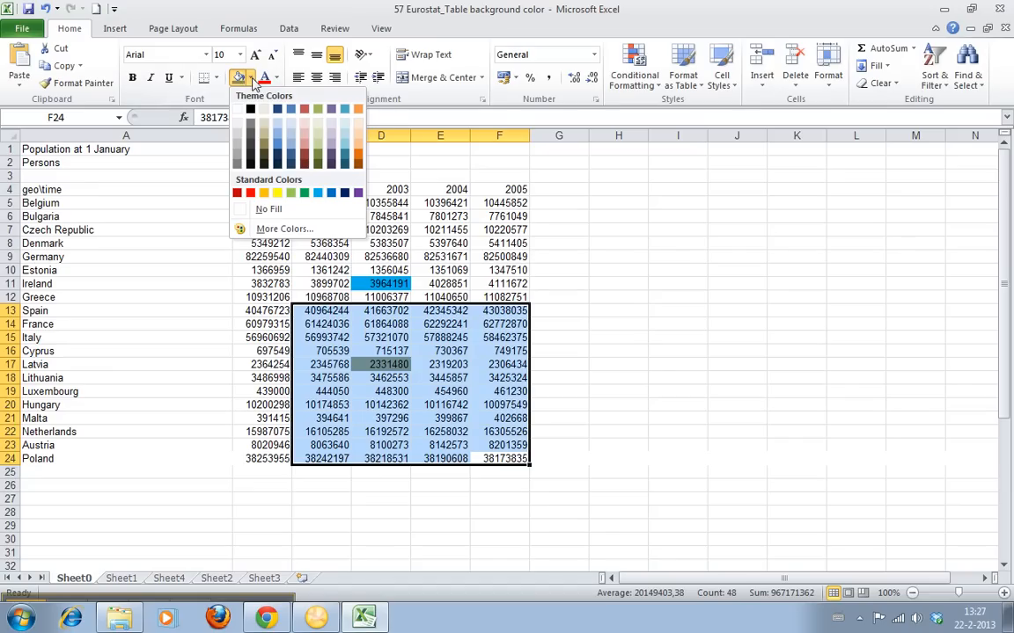
pyautogui.click(267, 208)
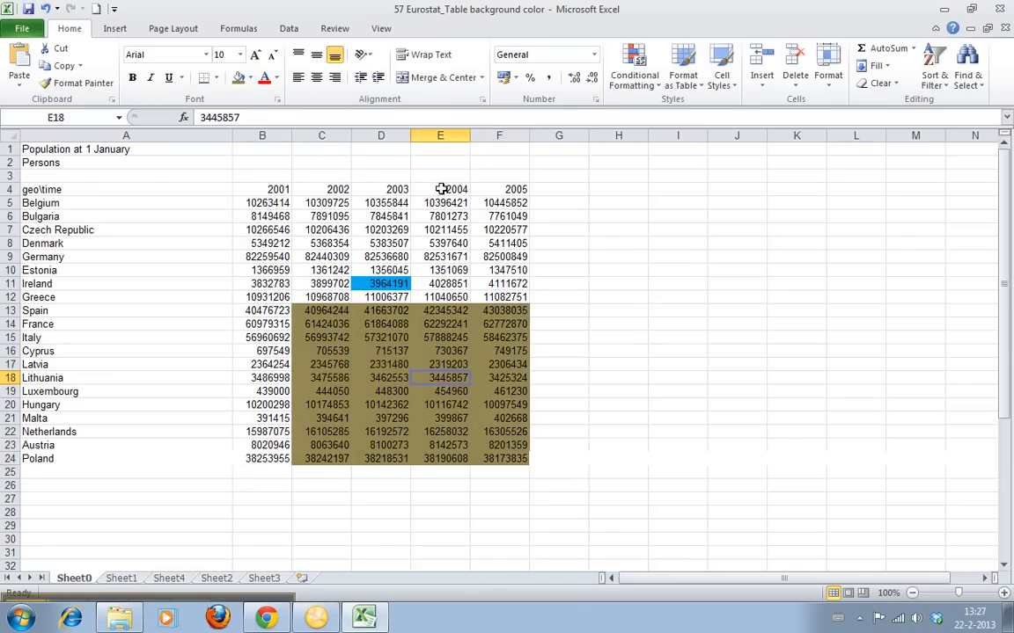
pyautogui.moveTo(320, 190); pyautogui.dragTo(440, 257)
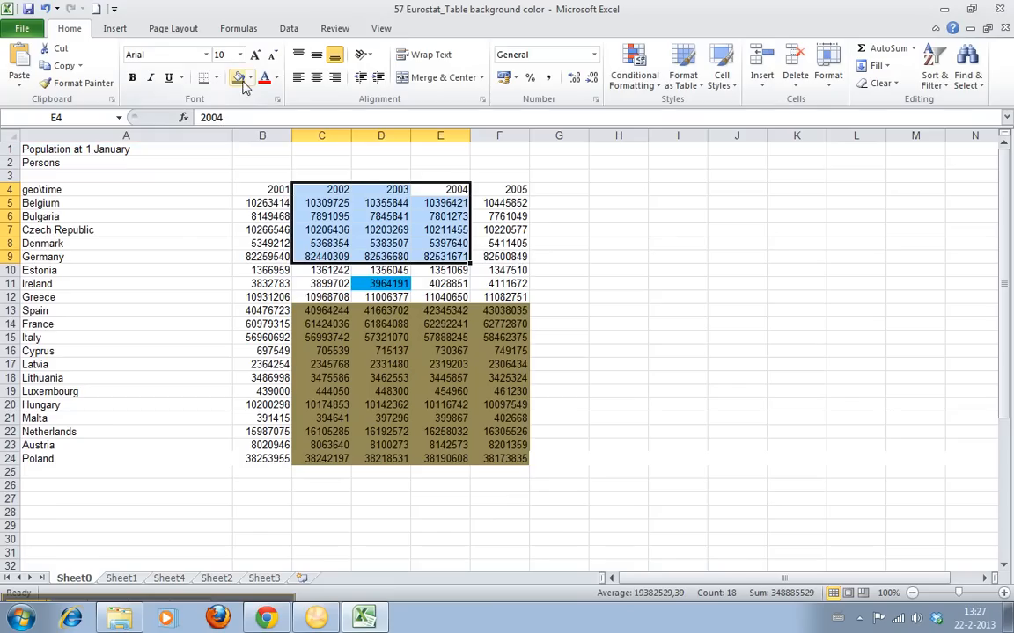
pyautogui.click(253, 77)
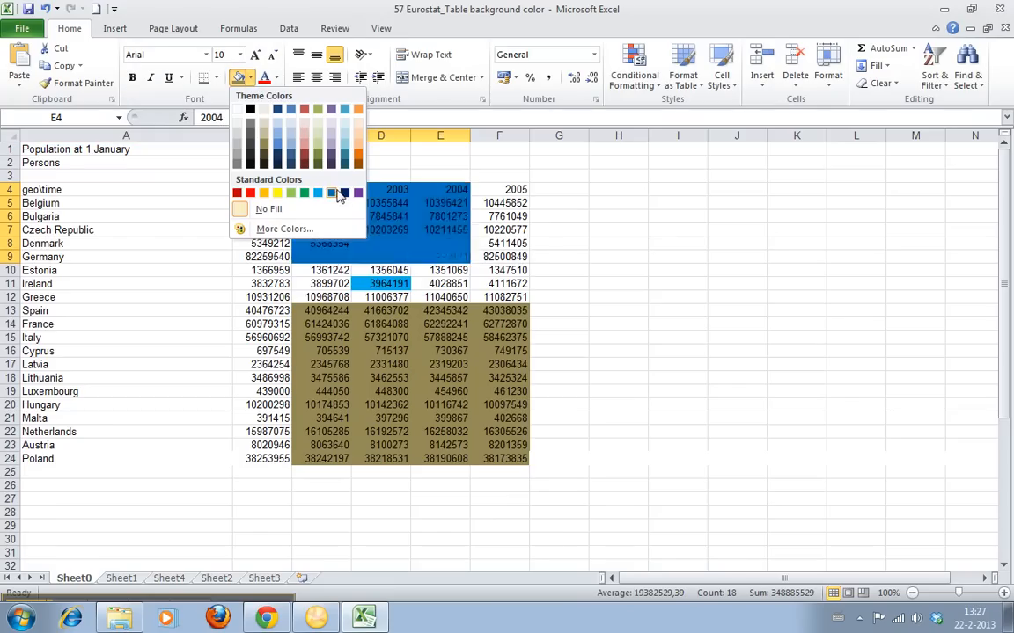
pyautogui.click(358, 192)
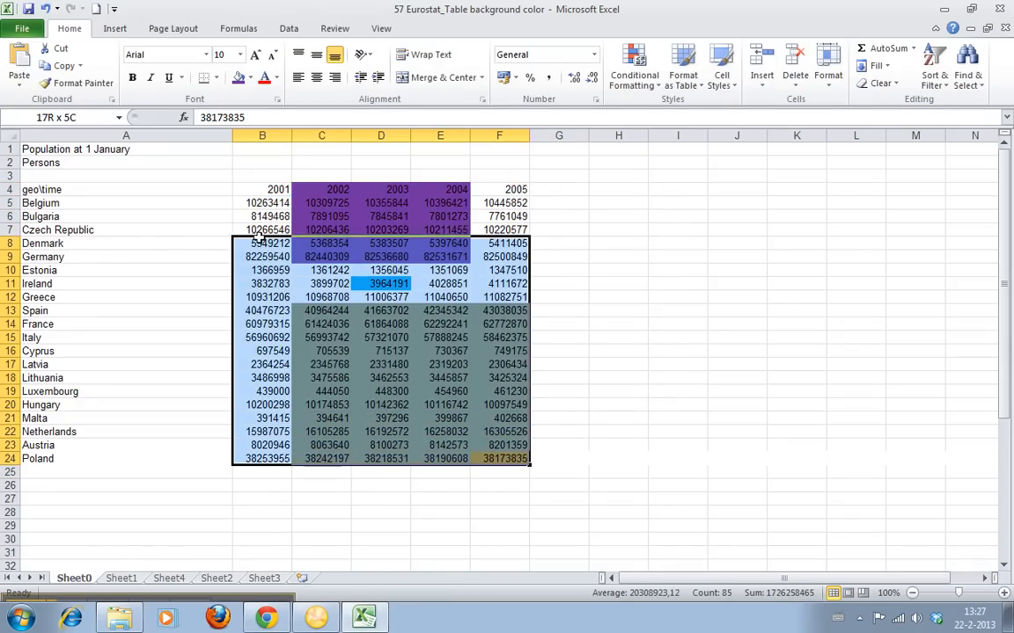
# Fill the whole B4:F24 population block uniformly with yellow
pyautogui.click(254, 77)
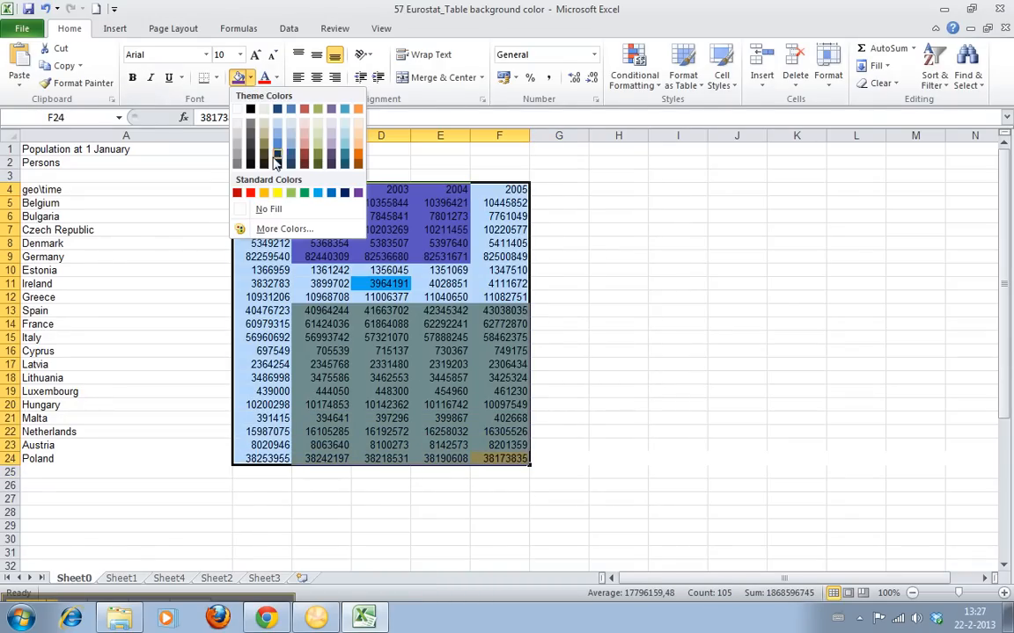
pyautogui.click(290, 192)
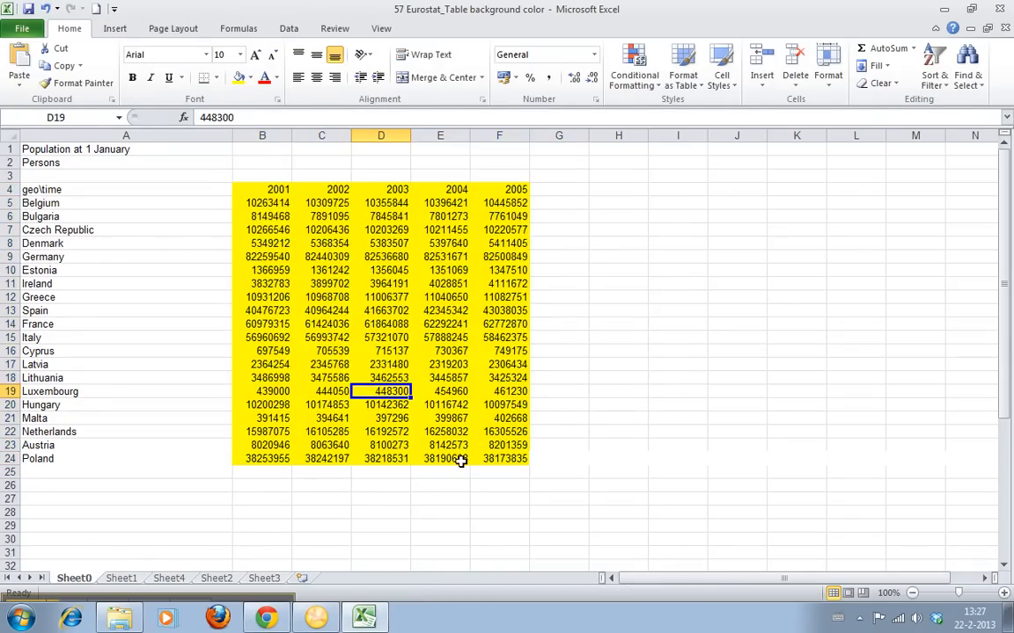
# Select the country names A4:A24 and reach their Format Cells fill settings
pyautogui.click(380, 296)
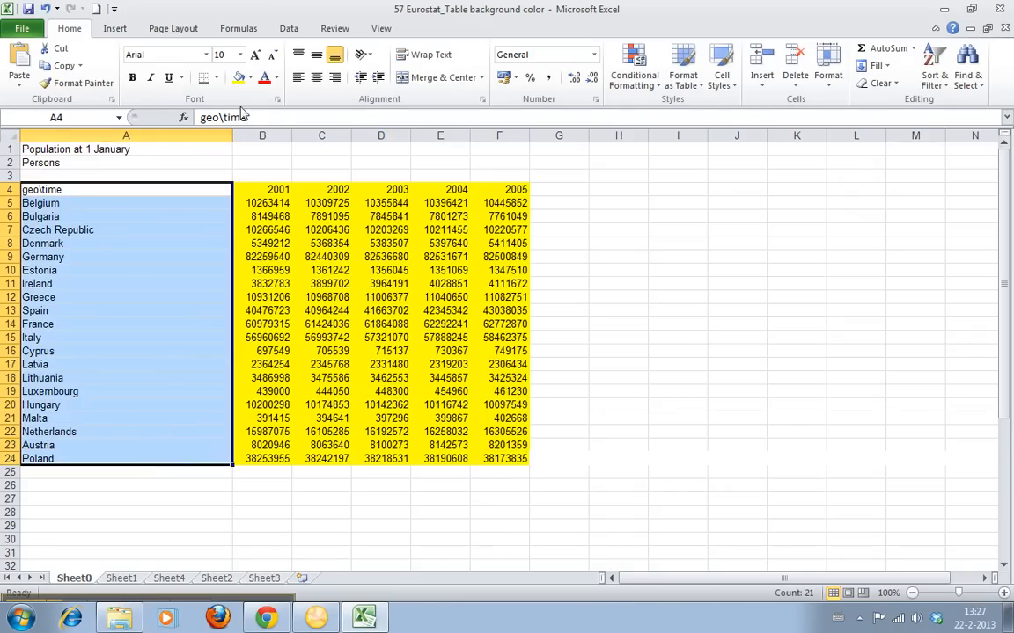
pyautogui.click(251, 77)
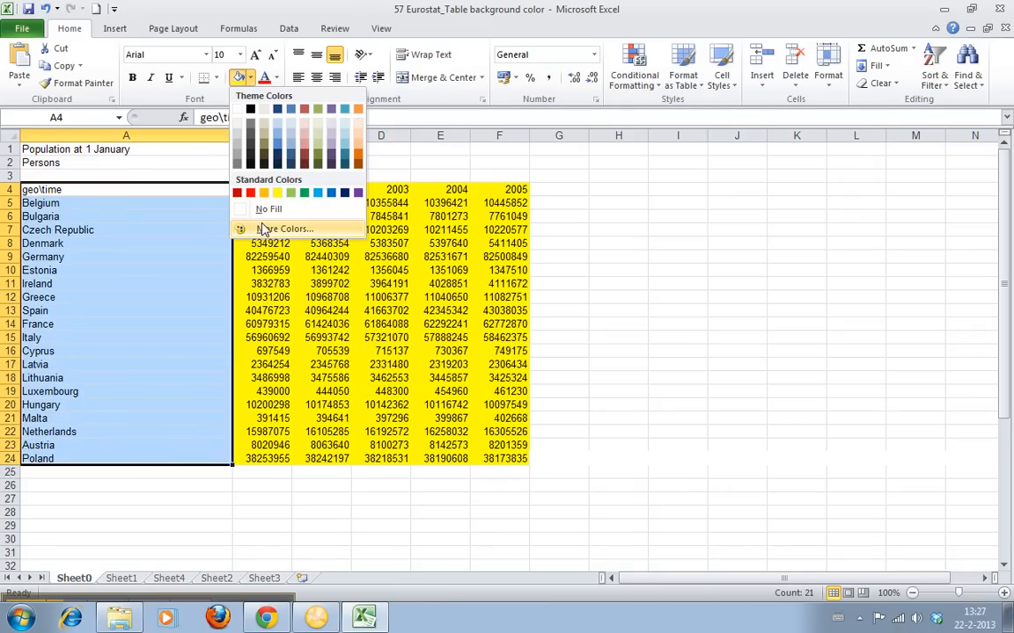
pyautogui.rightClick(127, 202)
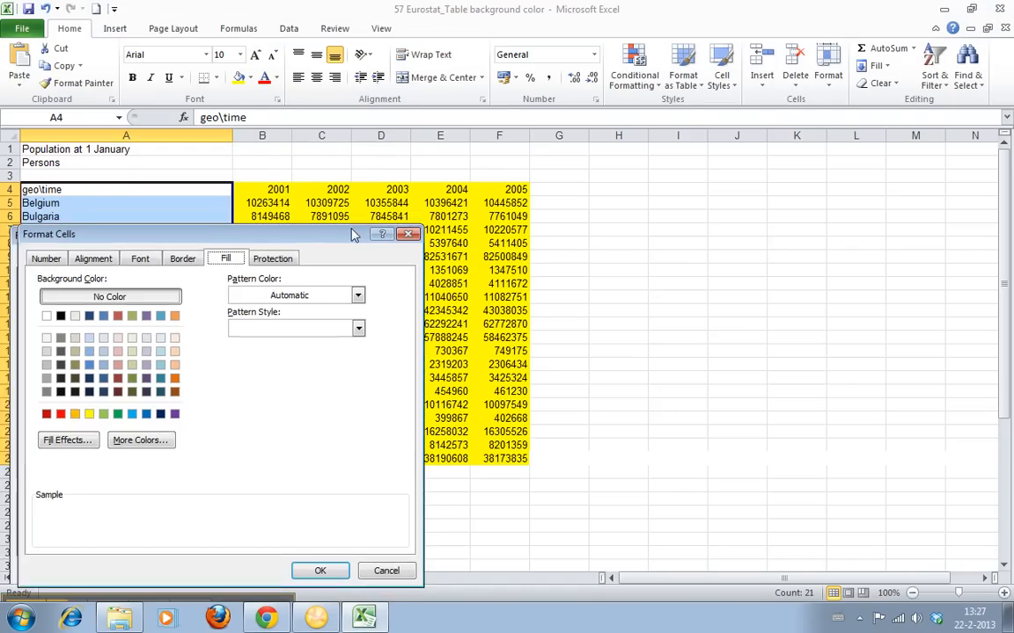
# Apply a two-colour yellow-to-orange gradient shading from the centre to column A
pyautogui.click(67, 440)
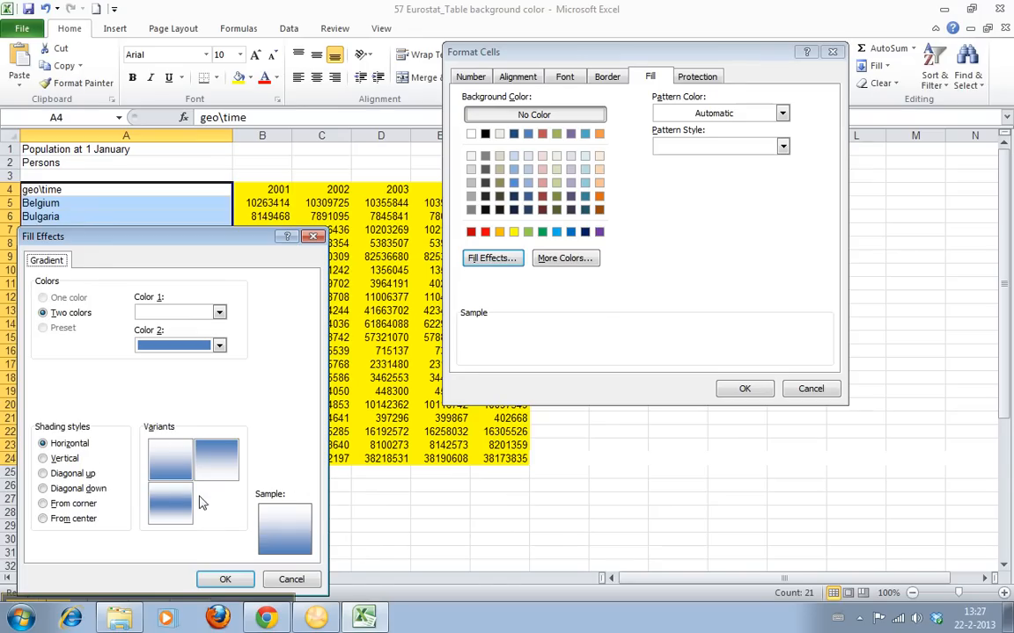
pyautogui.moveTo(201, 389)
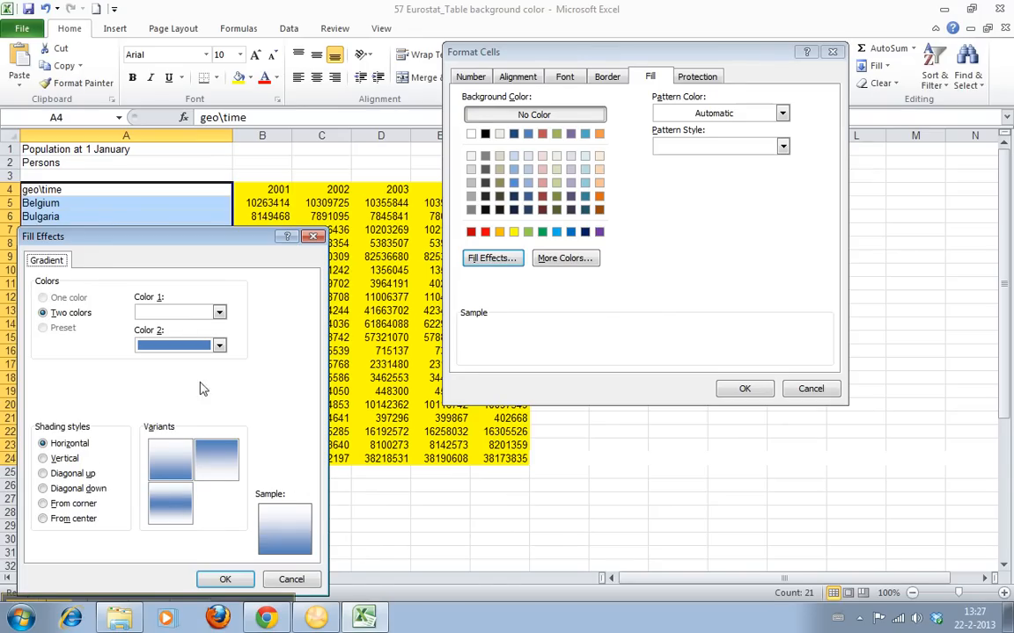
pyautogui.click(218, 312)
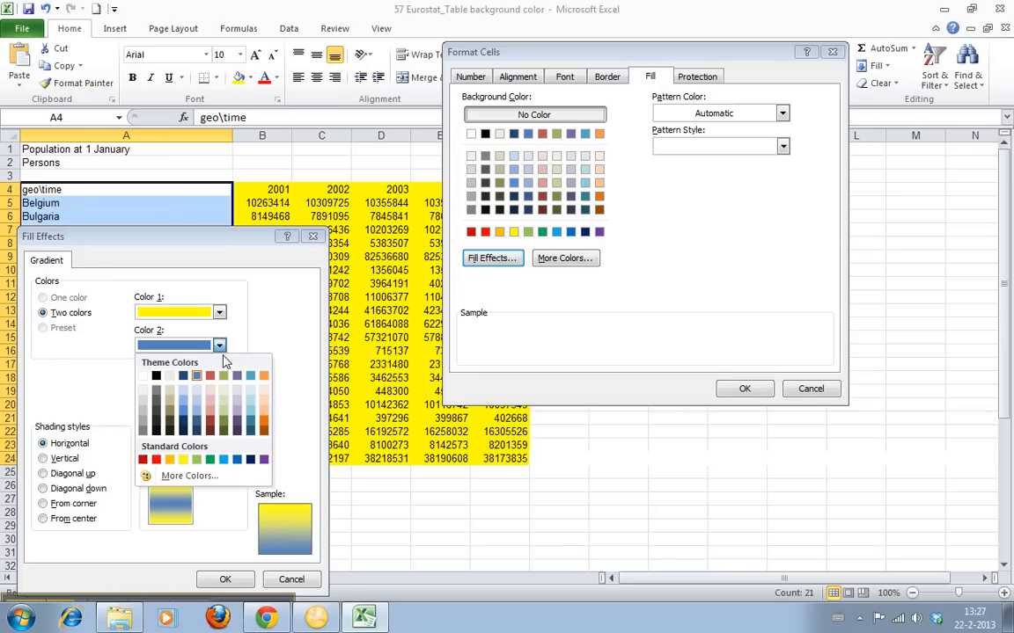
pyautogui.click(169, 460)
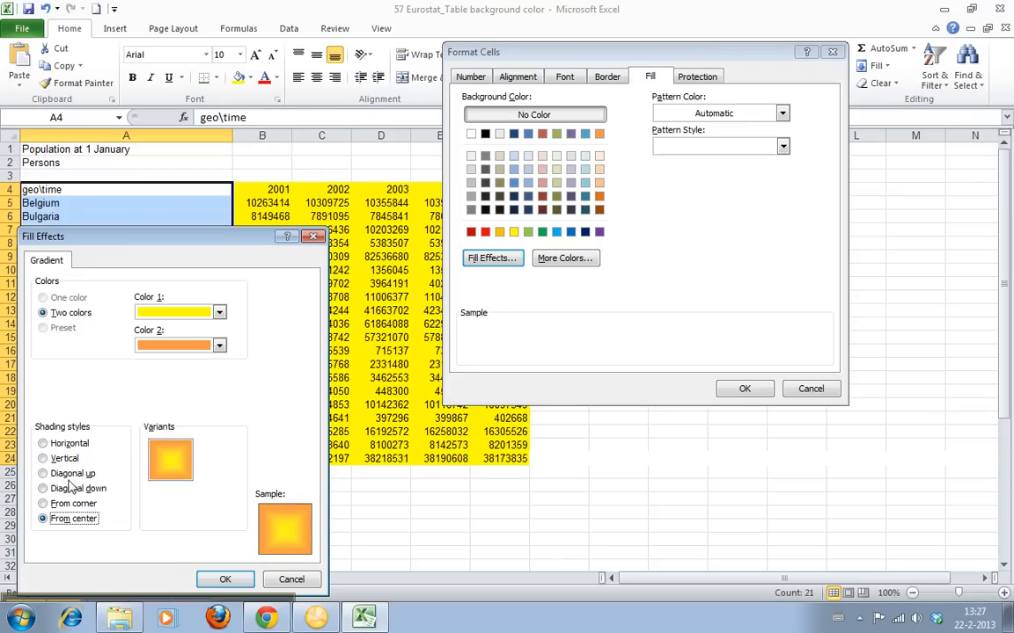
pyautogui.click(226, 579)
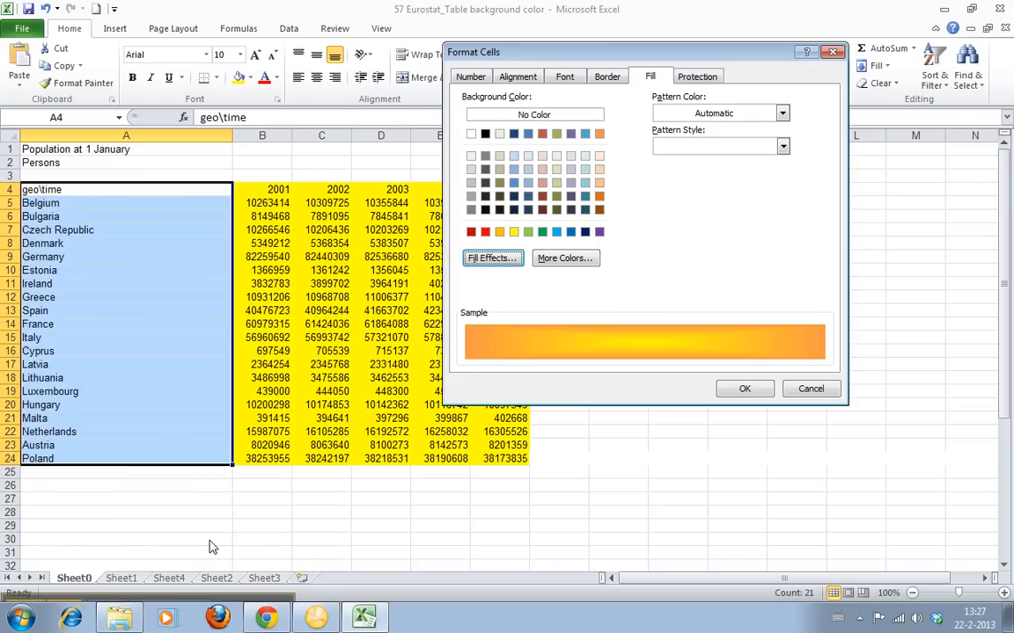
pyautogui.click(743, 389)
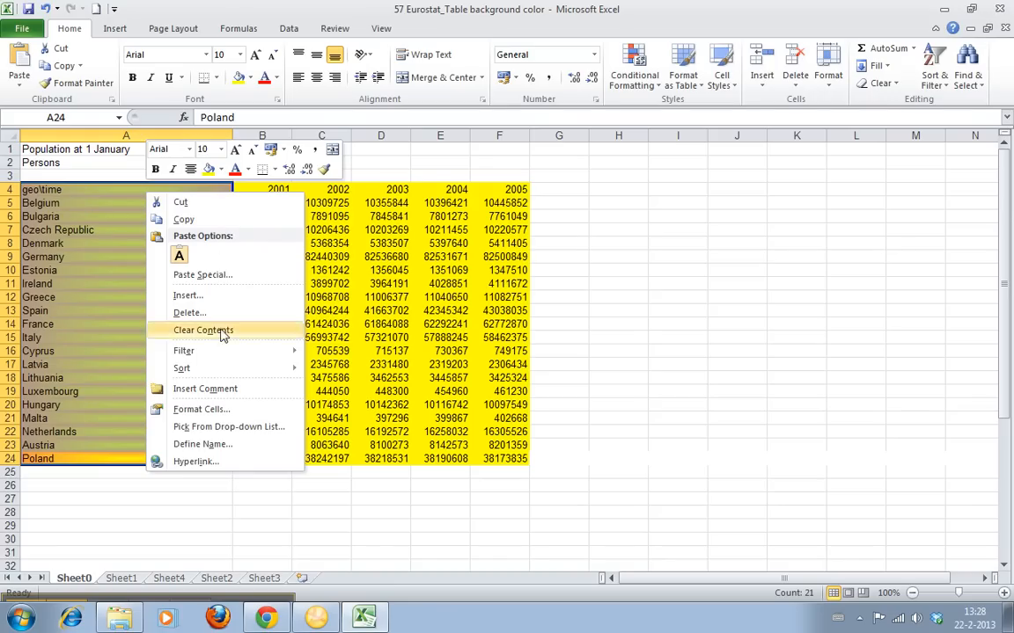
# Reopen the country cells' fill settings and bring up the More Colors palette
pyautogui.click(229, 427)
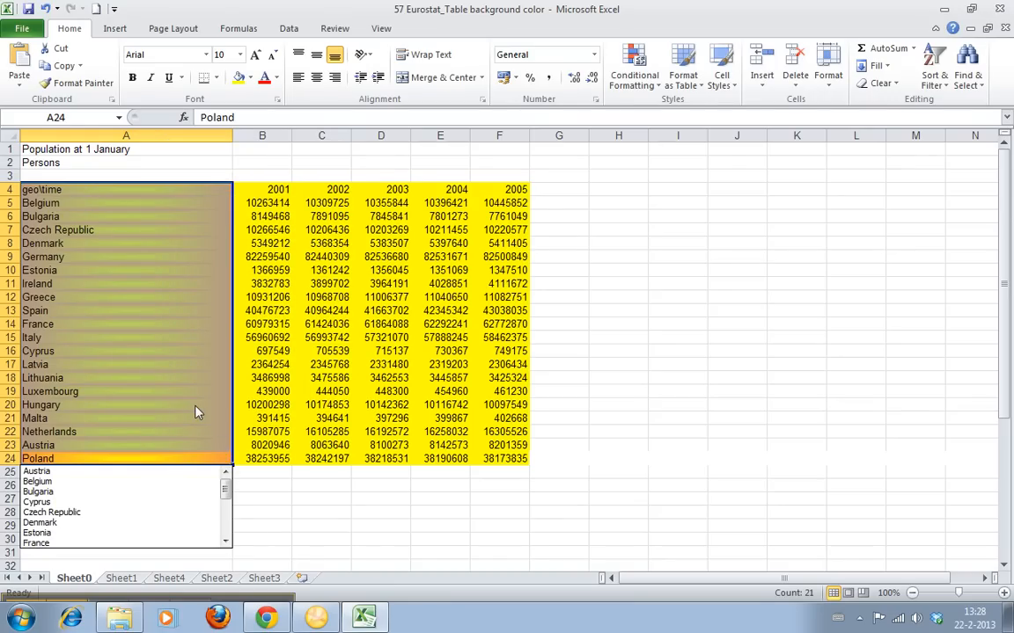
pyautogui.rightClick(127, 458)
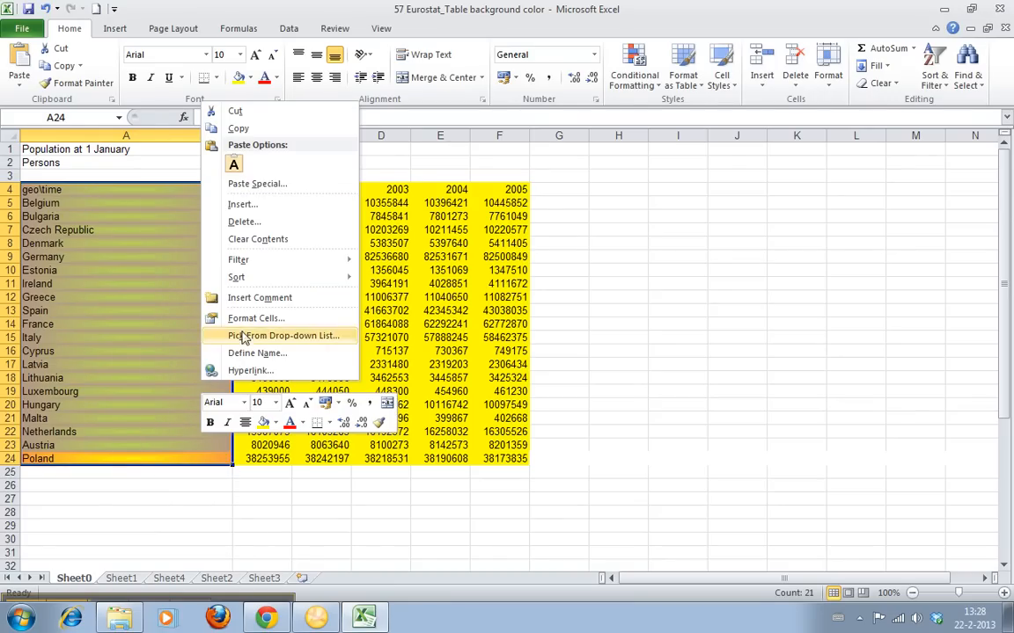
pyautogui.click(257, 317)
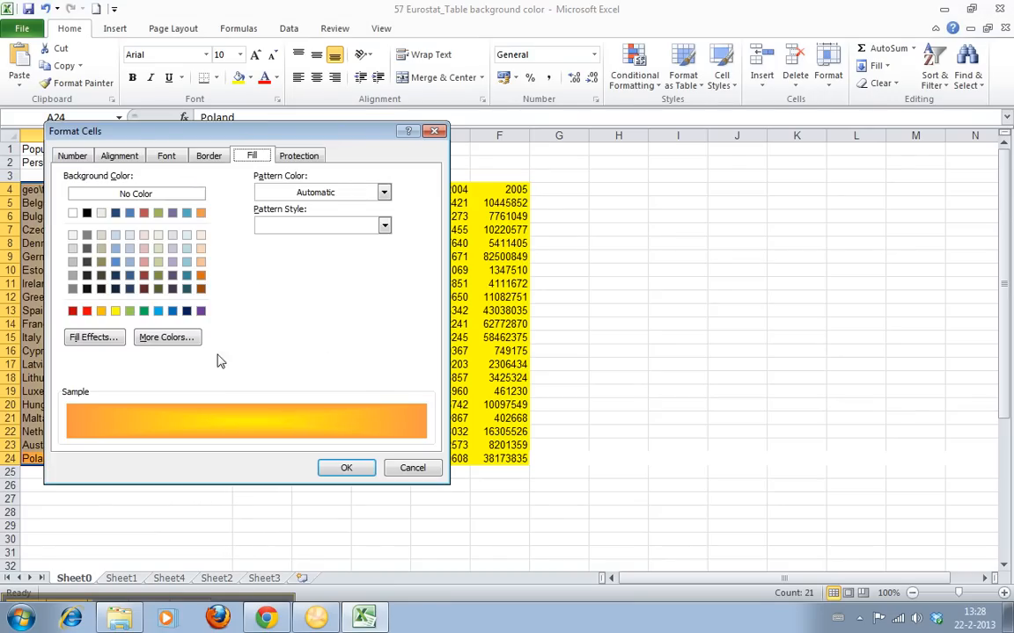
pyautogui.click(166, 337)
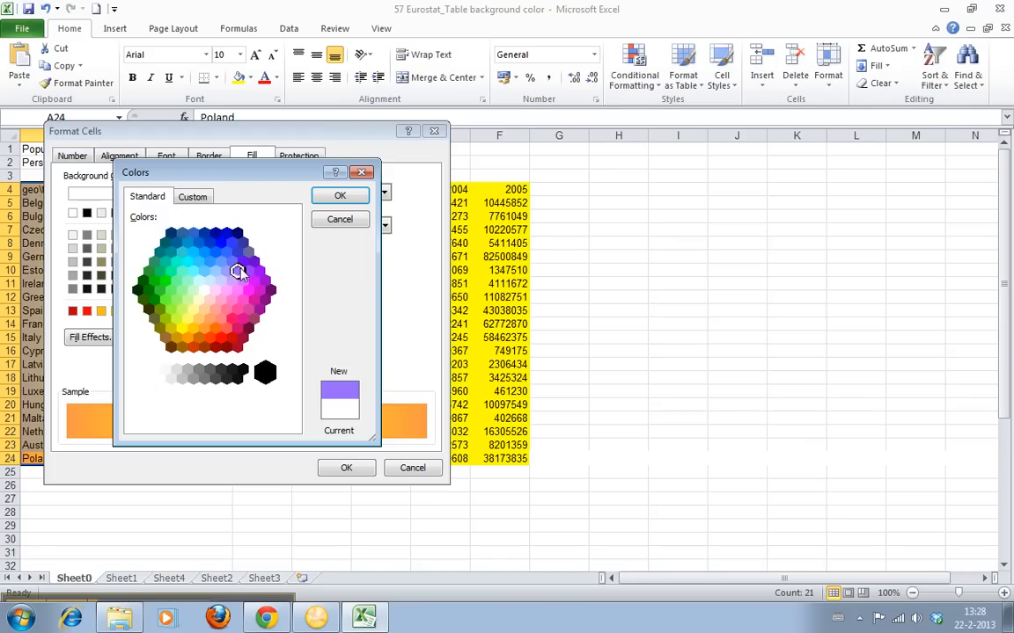
# Choose teal as the background colour and list the pattern styles
pyautogui.click(339, 193)
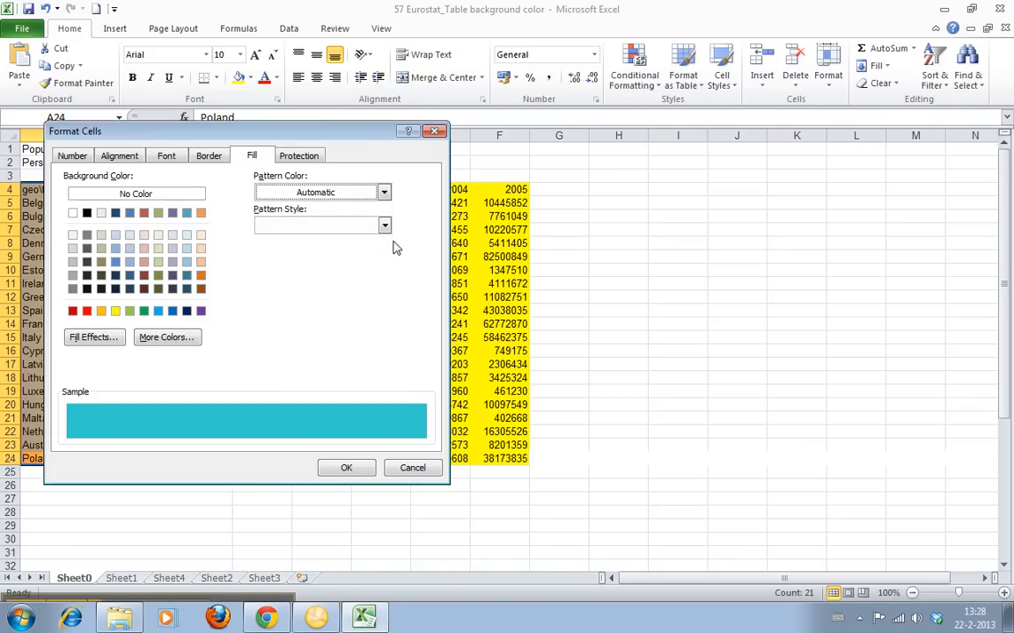
pyautogui.click(384, 225)
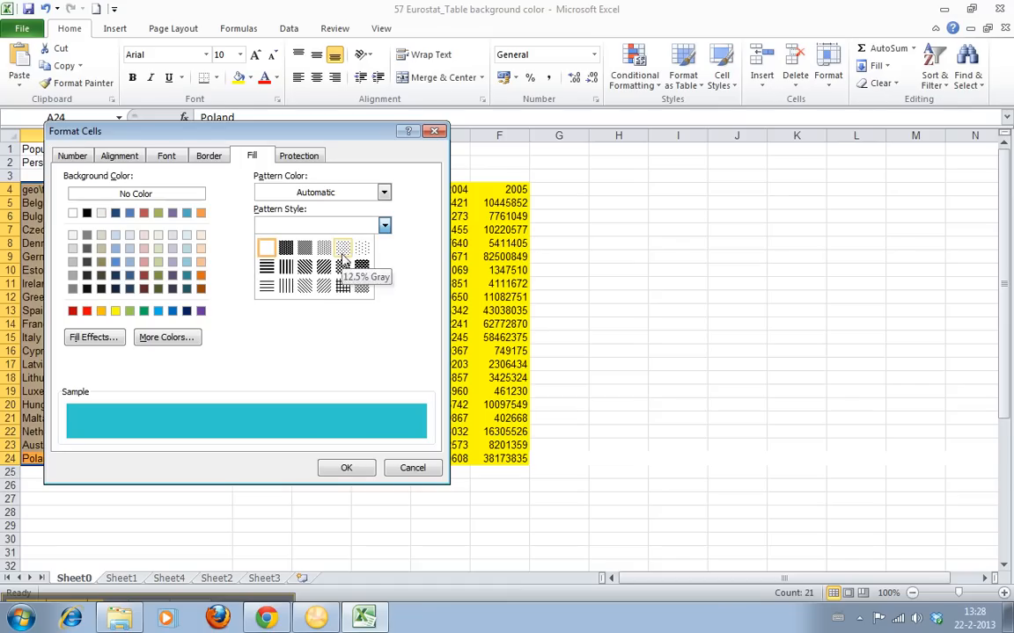
# Overlay a dark diagonal stripe pattern on the teal country column
pyautogui.click(345, 468)
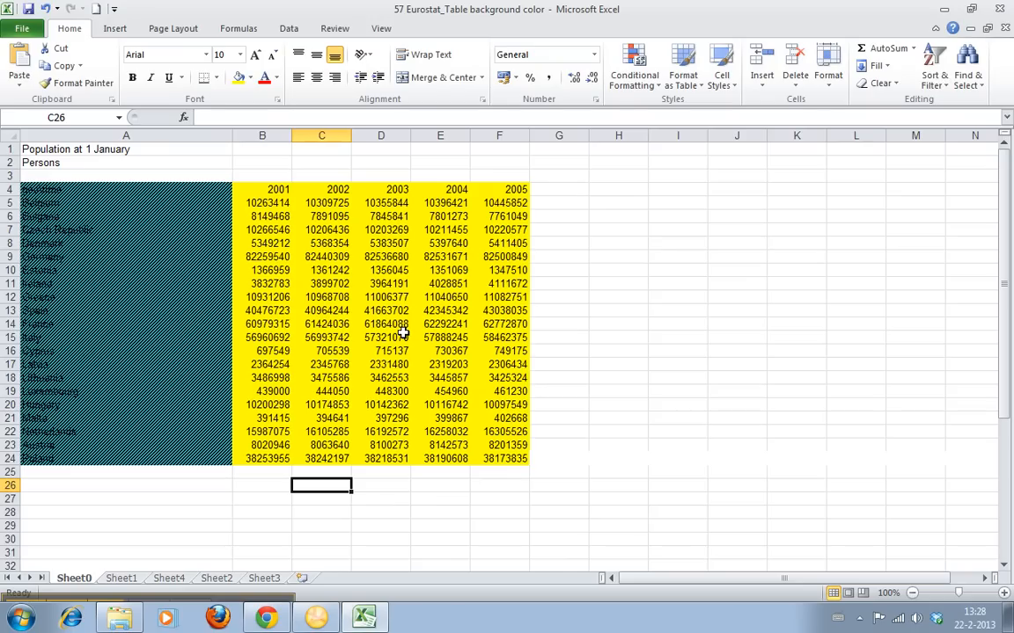
pyautogui.moveTo(616, 412)
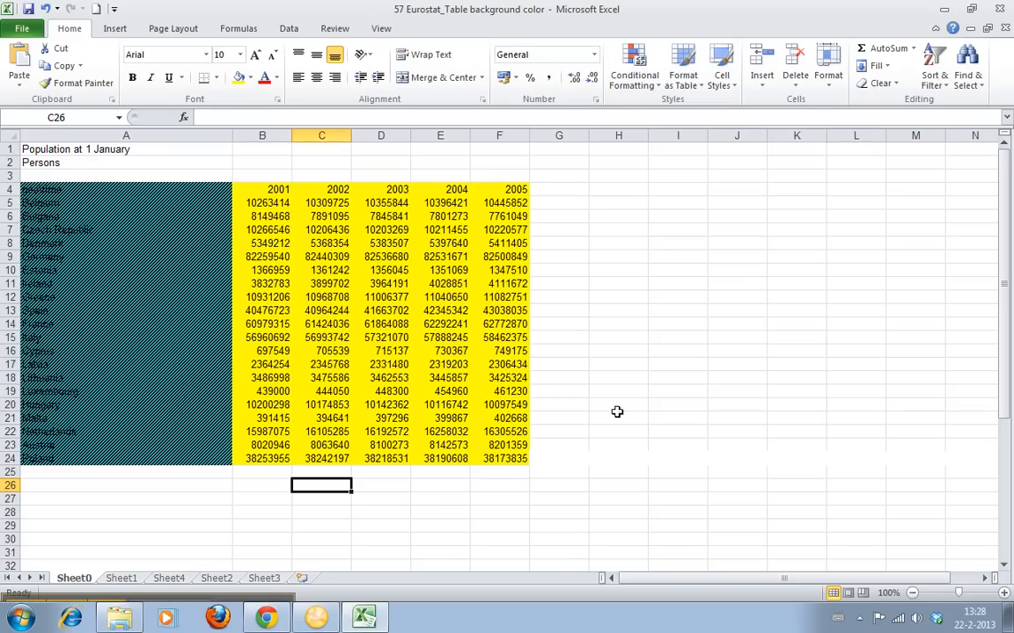
pyautogui.moveTo(913, 530)
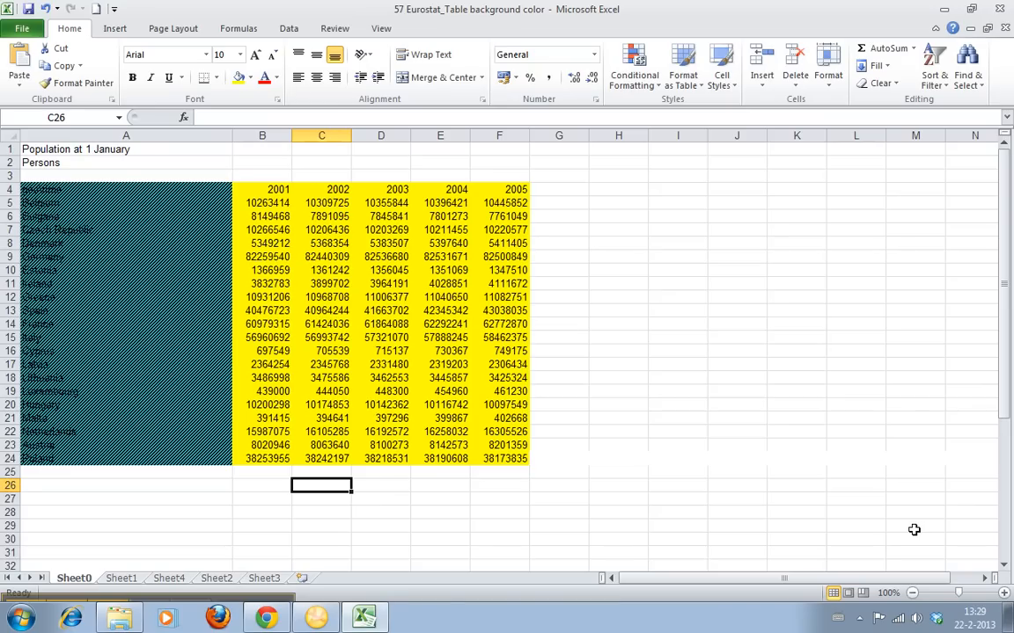
pyautogui.moveTo(517, 515)
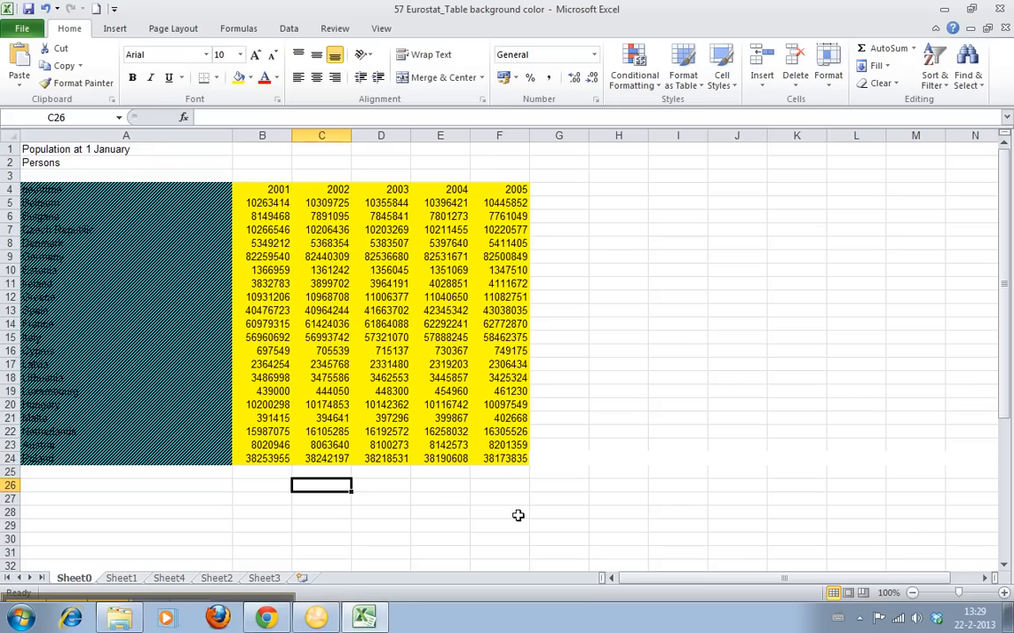